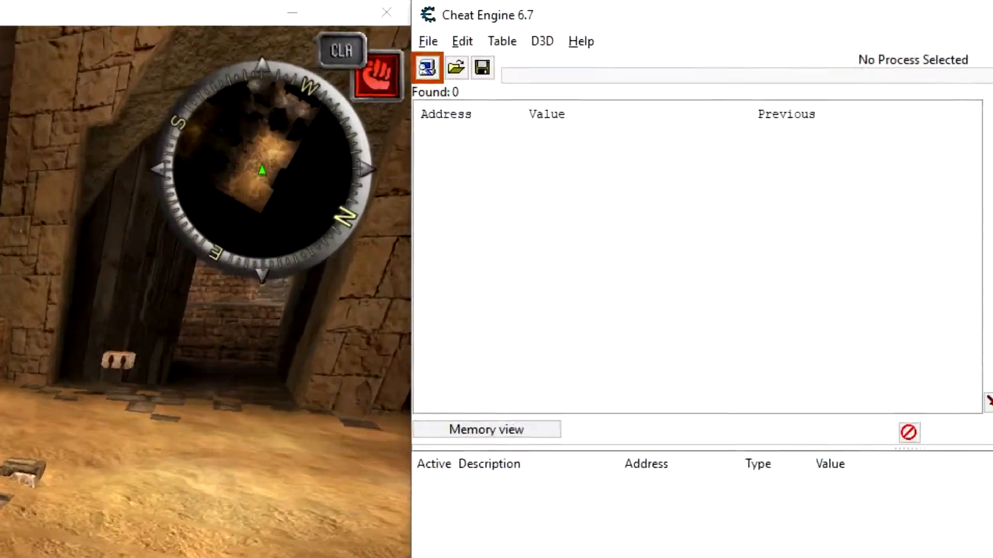
# Reach the Hotkeys settings via Edit > Settings to bind key 1 to Next Scan-Changed Value.
pyautogui.click(461, 41)
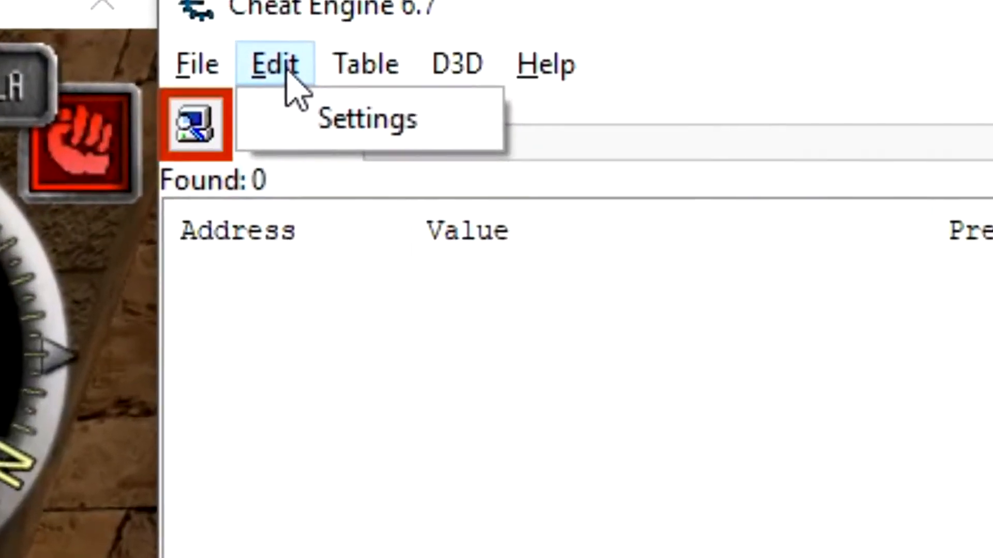
pyautogui.click(367, 117)
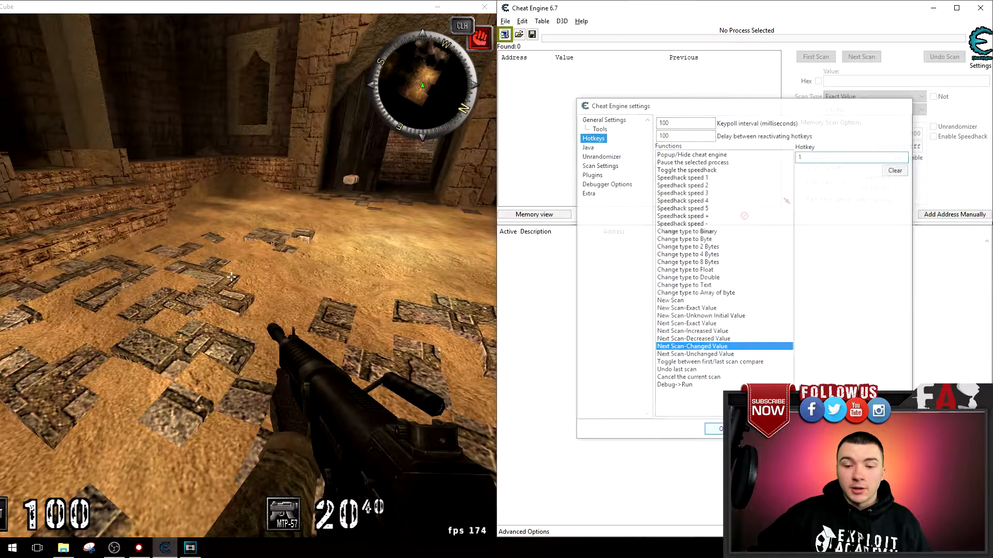
# Confirm the hotkey settings with OK, returning to the table holding address 00E5A188.
pyautogui.click(720, 428)
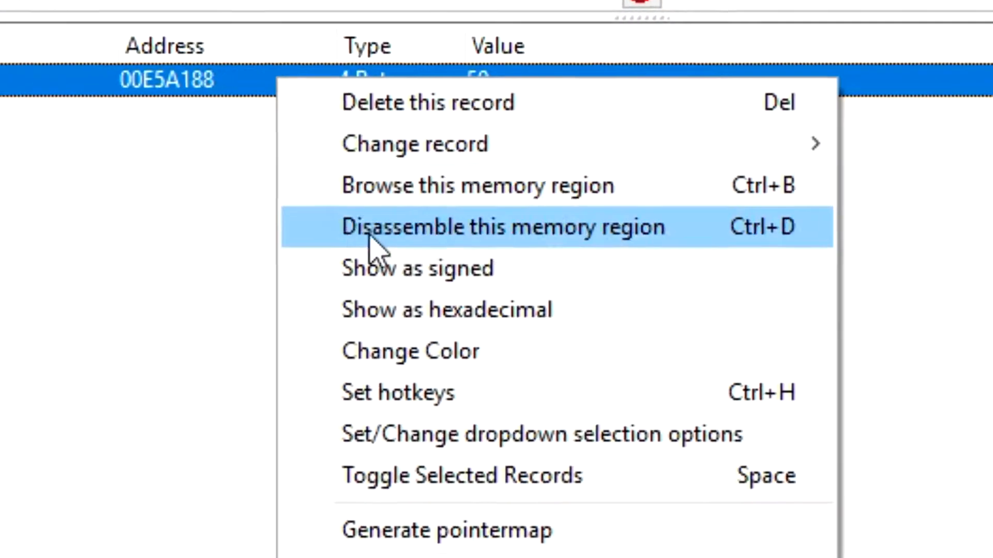
# Start a new hotkey for address 00E5A188 through Set hotkeys > Create hotkey.
pyautogui.click(397, 393)
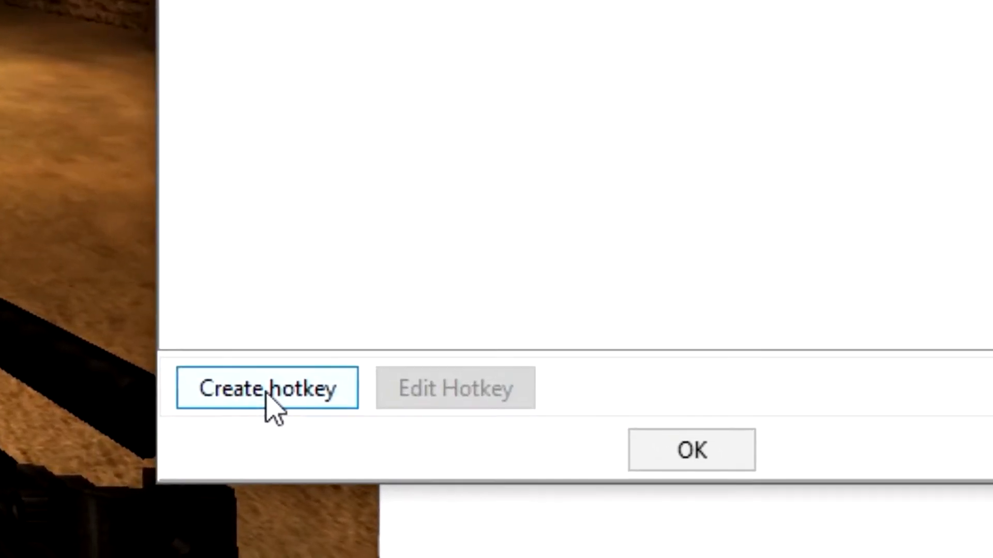
pyautogui.click(268, 389)
pyautogui.write('5')
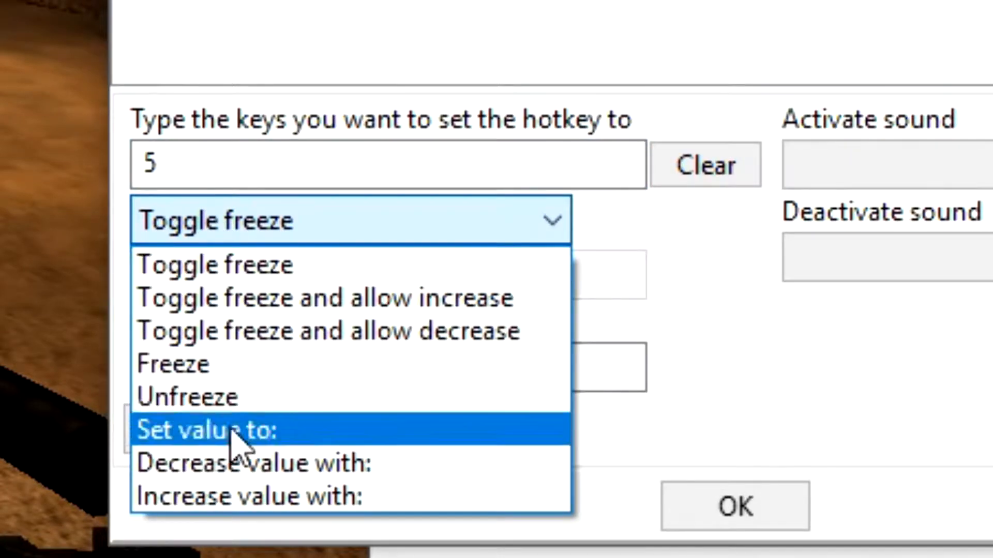
# Make hotkey 5 'Increase value with' 10, apply it and close the hotkey window.
pyautogui.click(248, 495)
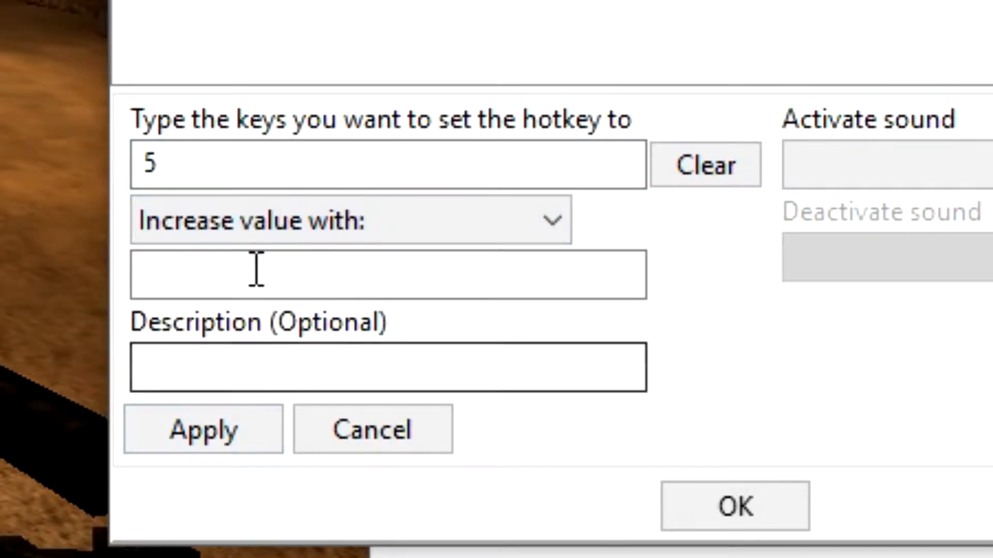
pyautogui.write('10')
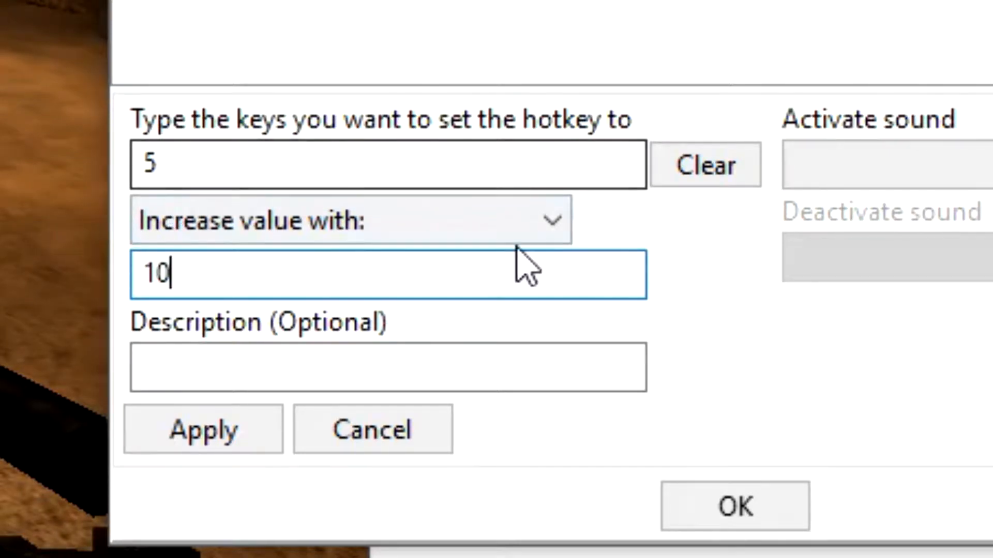
pyautogui.click(351, 221)
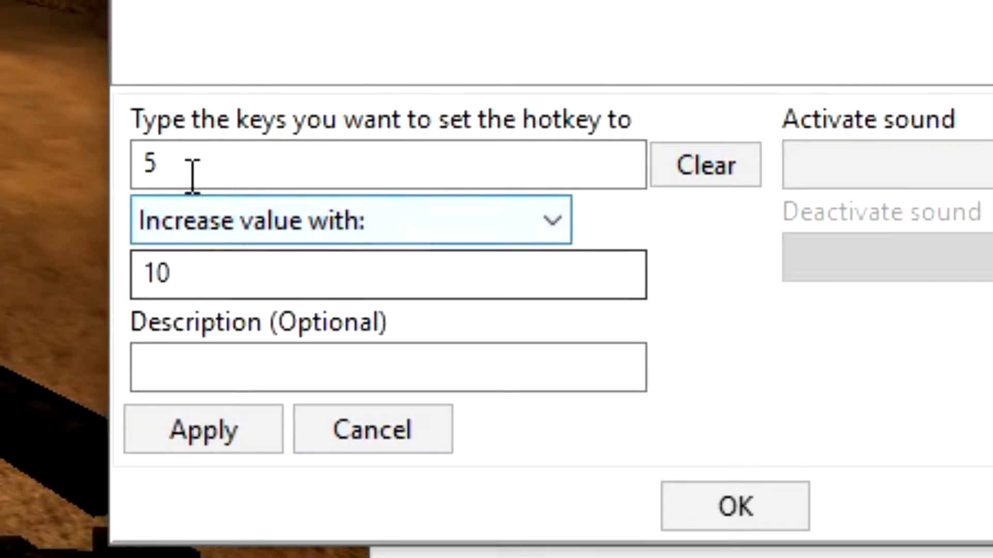
pyautogui.click(202, 438)
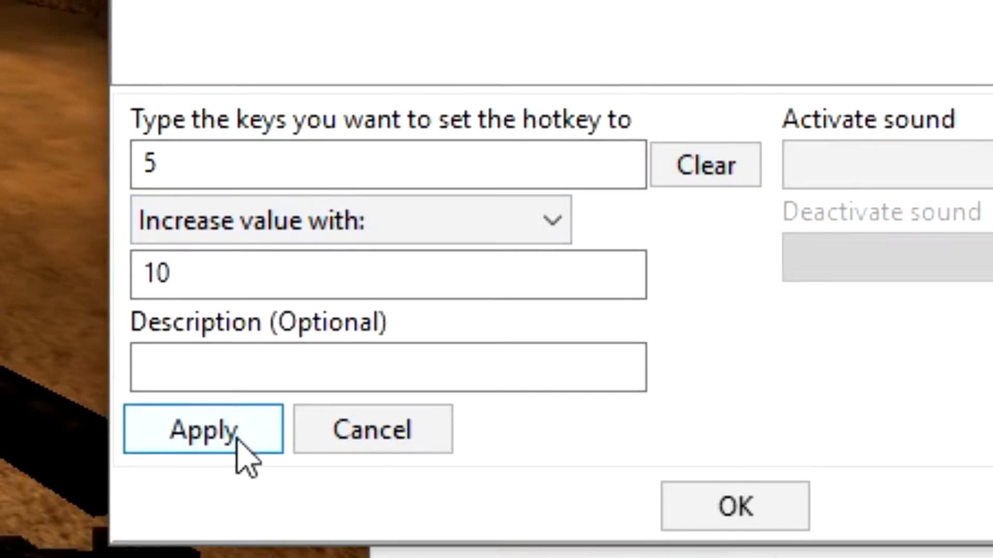
pyautogui.click(202, 442)
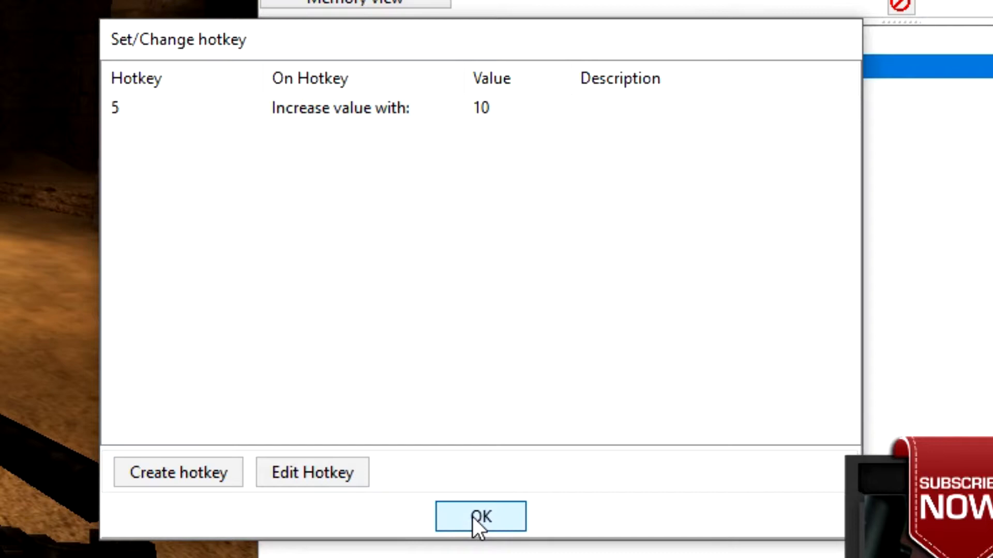
pyautogui.click(481, 517)
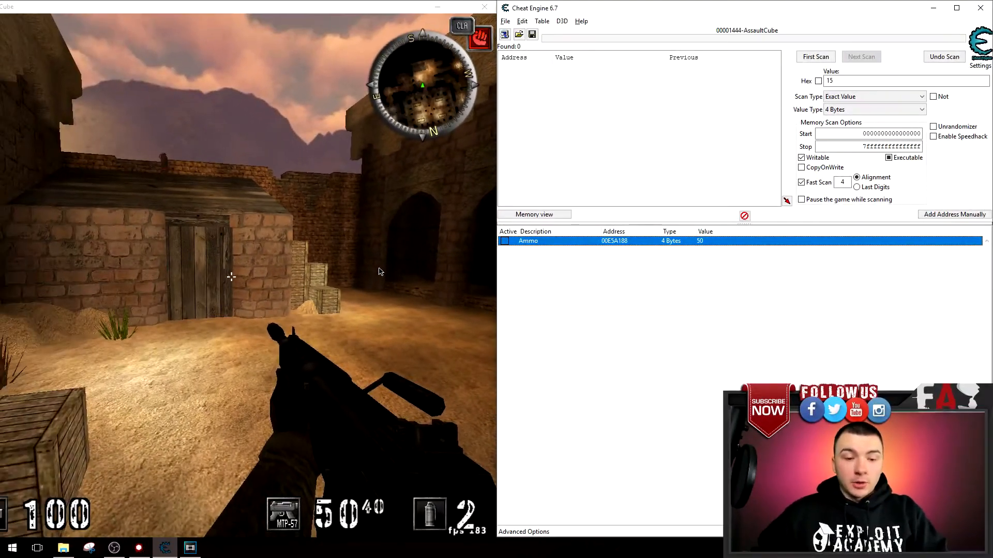